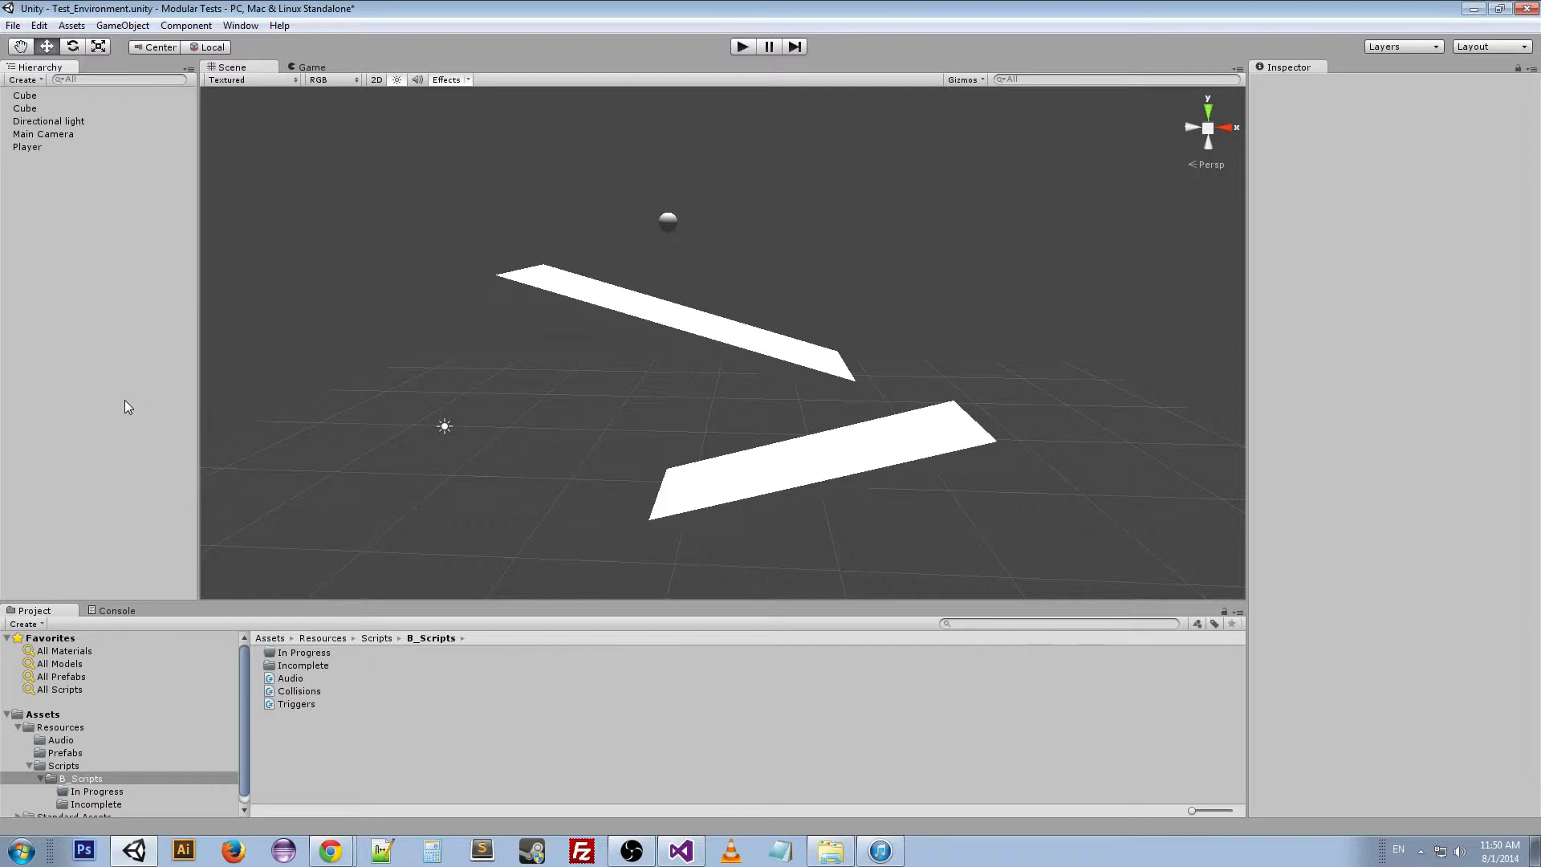
Inspect the Player sphere's components and the two platform cubes' colliders
click(28, 146)
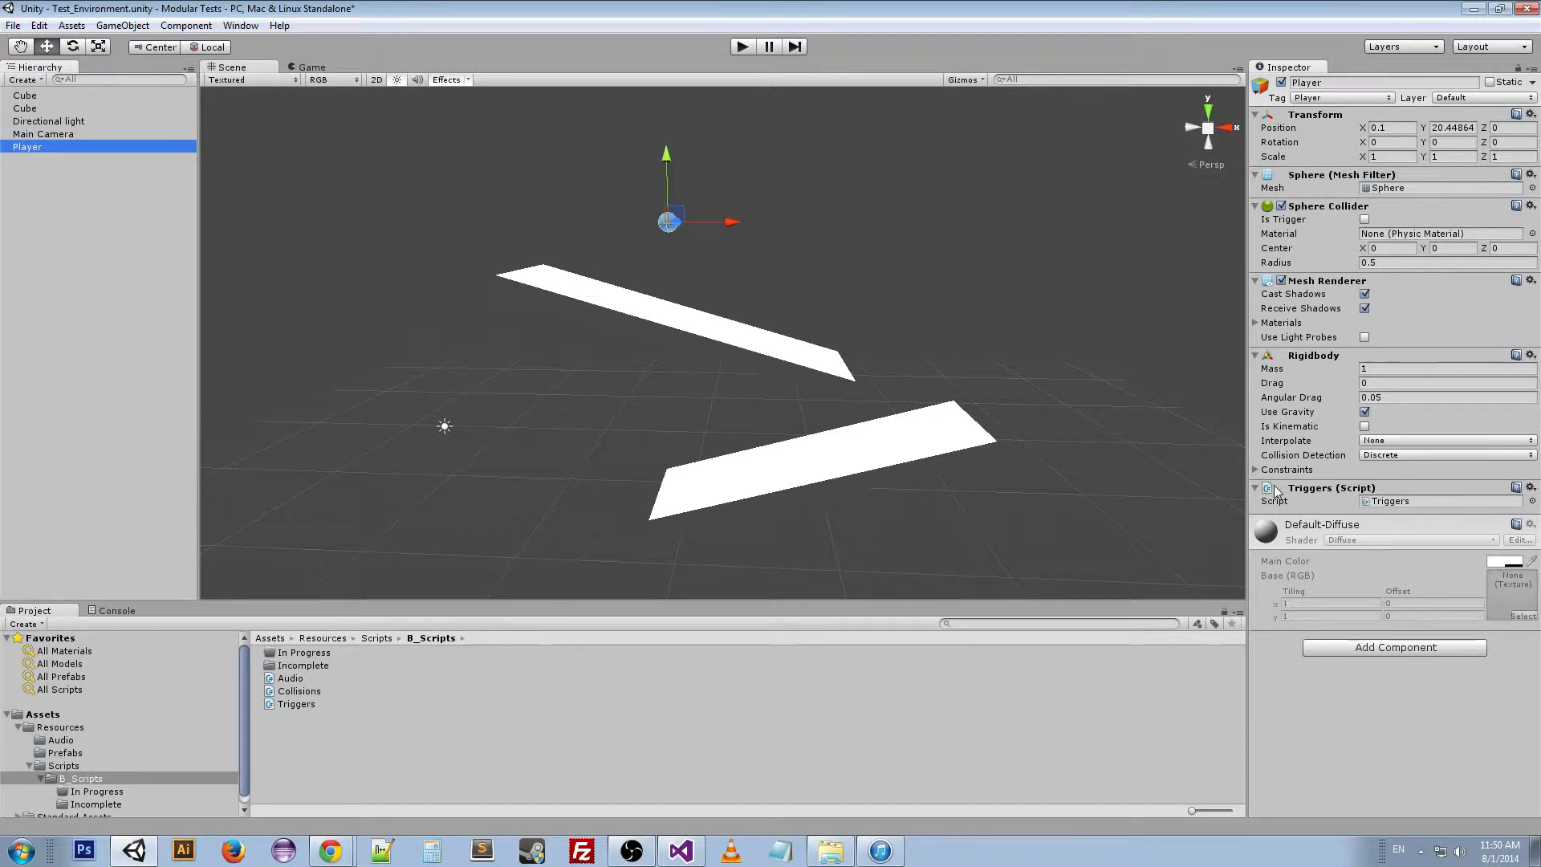
mouse_move(1337, 482)
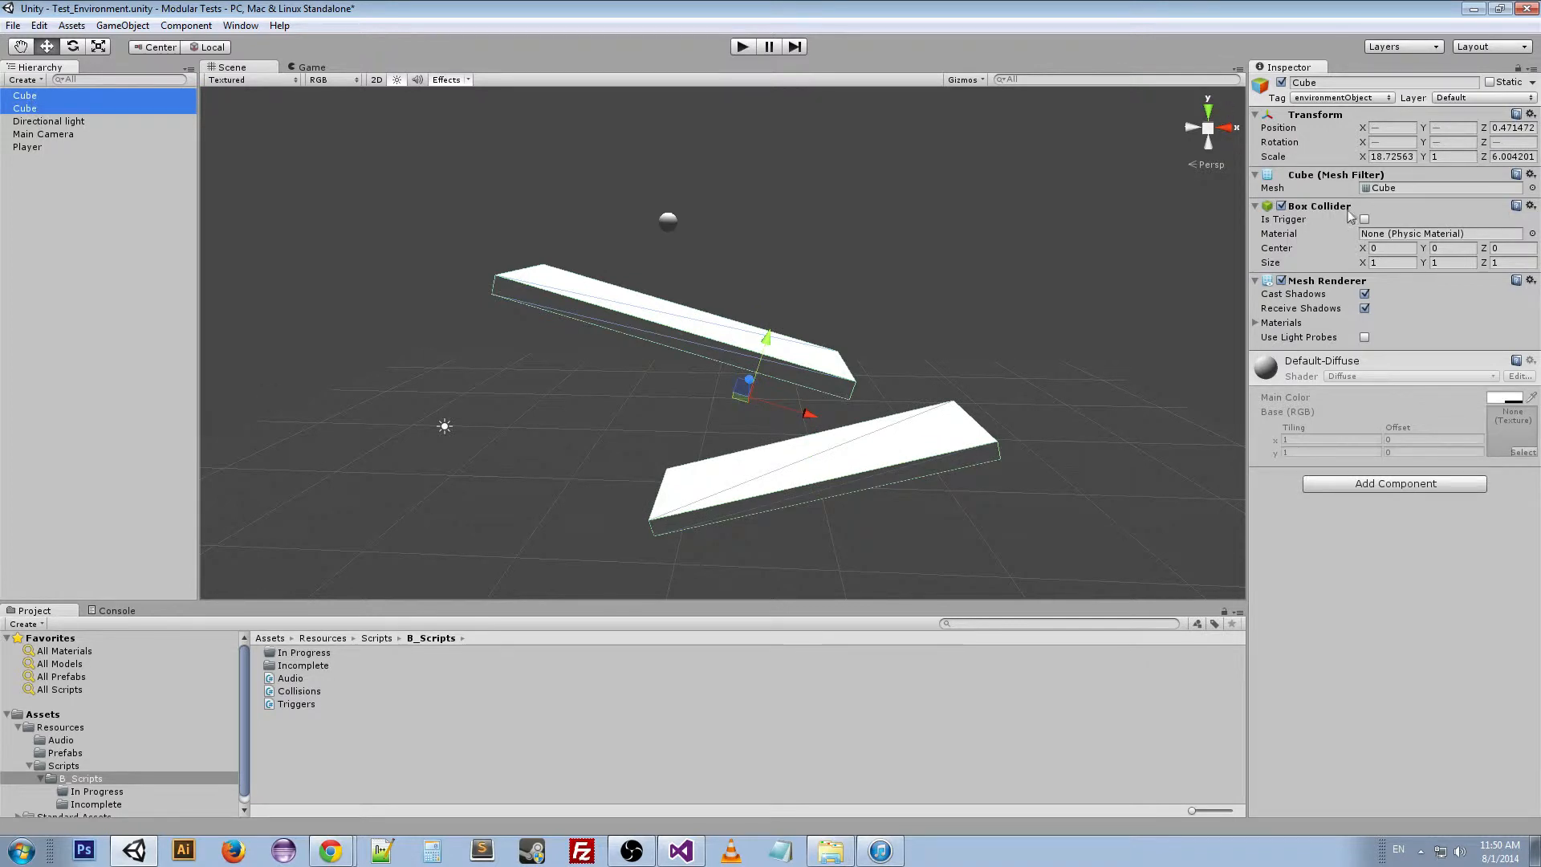
click(741, 47)
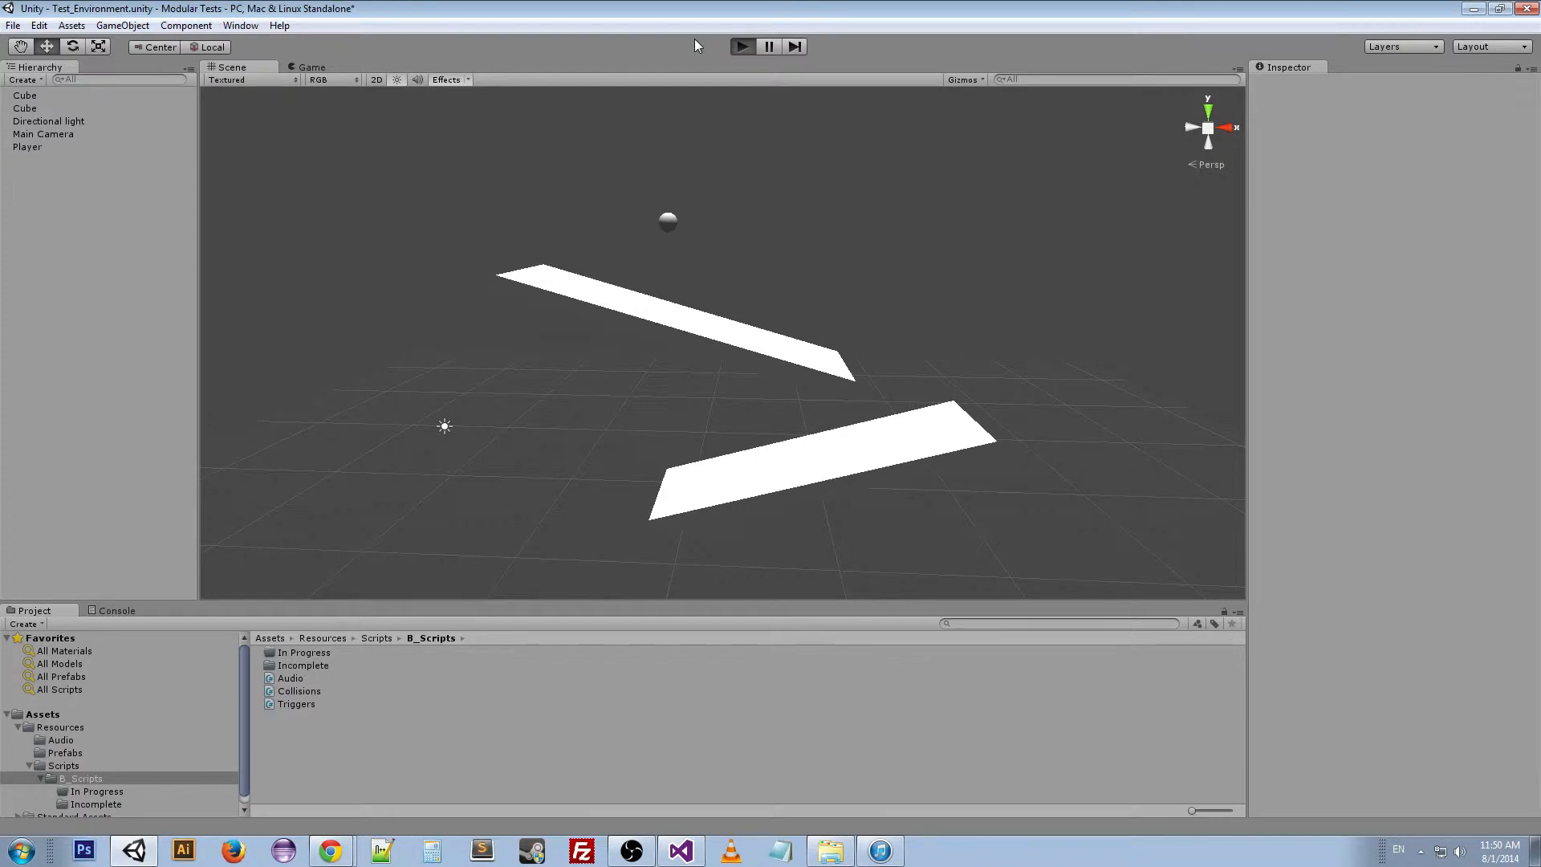
Play and stop the scene, then read the entered, inside and exited trigger messages in the Console
click(741, 47)
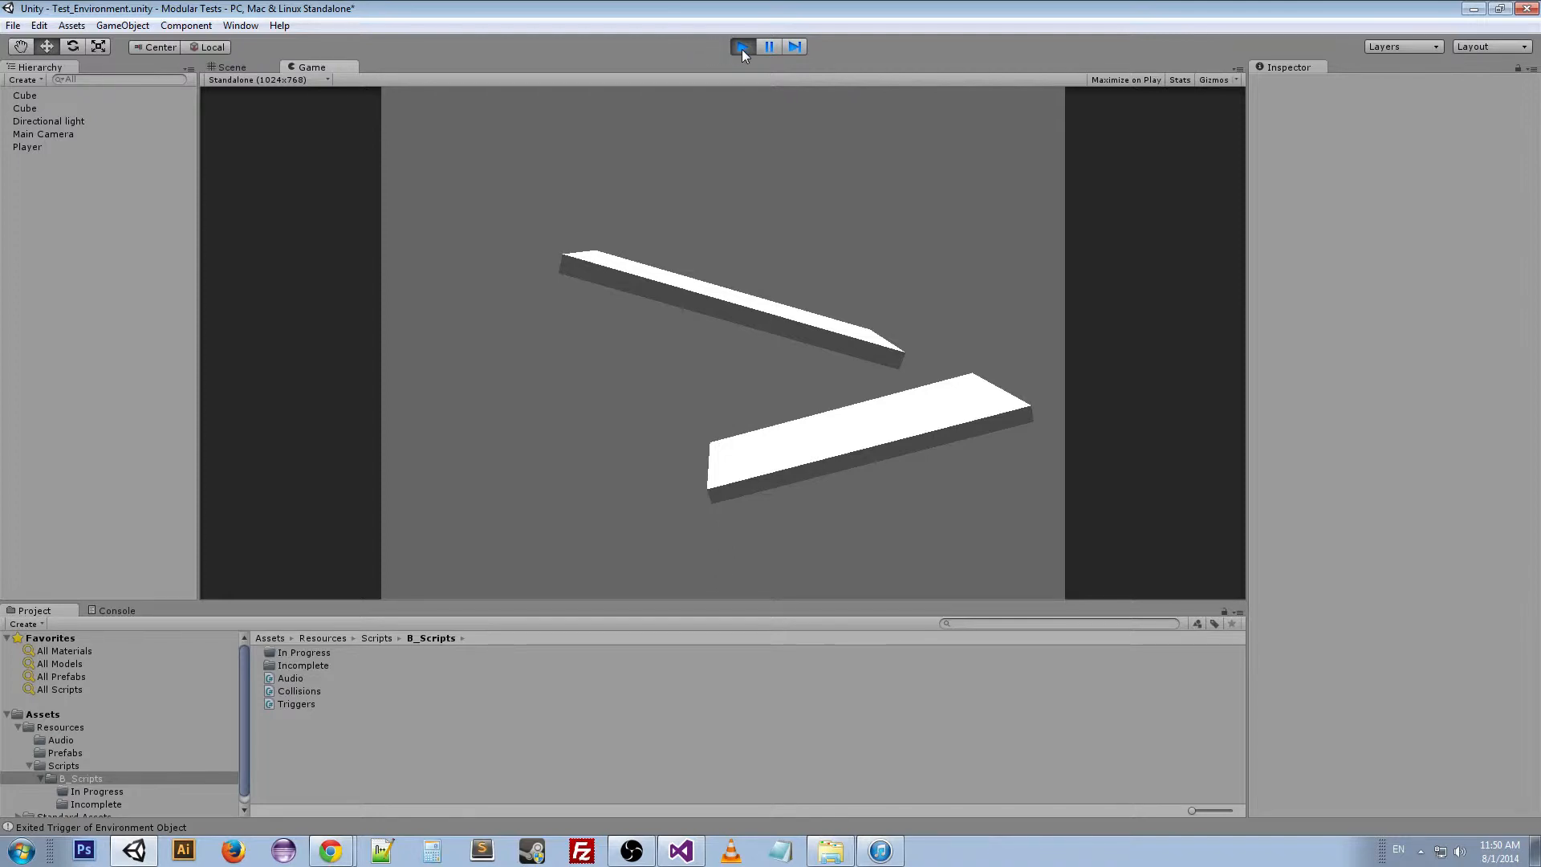
click(742, 47)
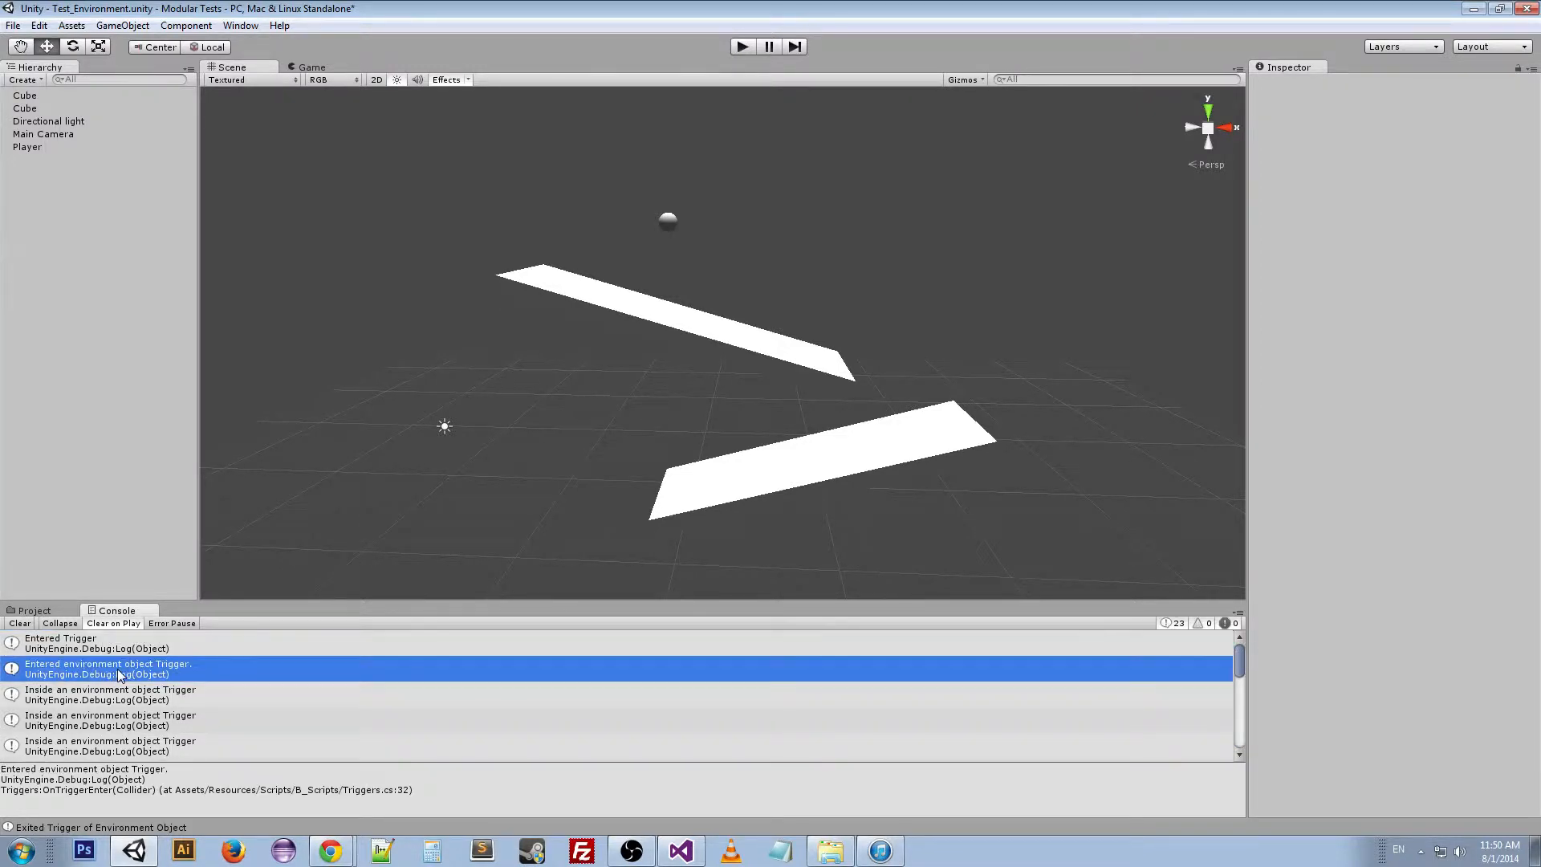
mouse_move(225, 674)
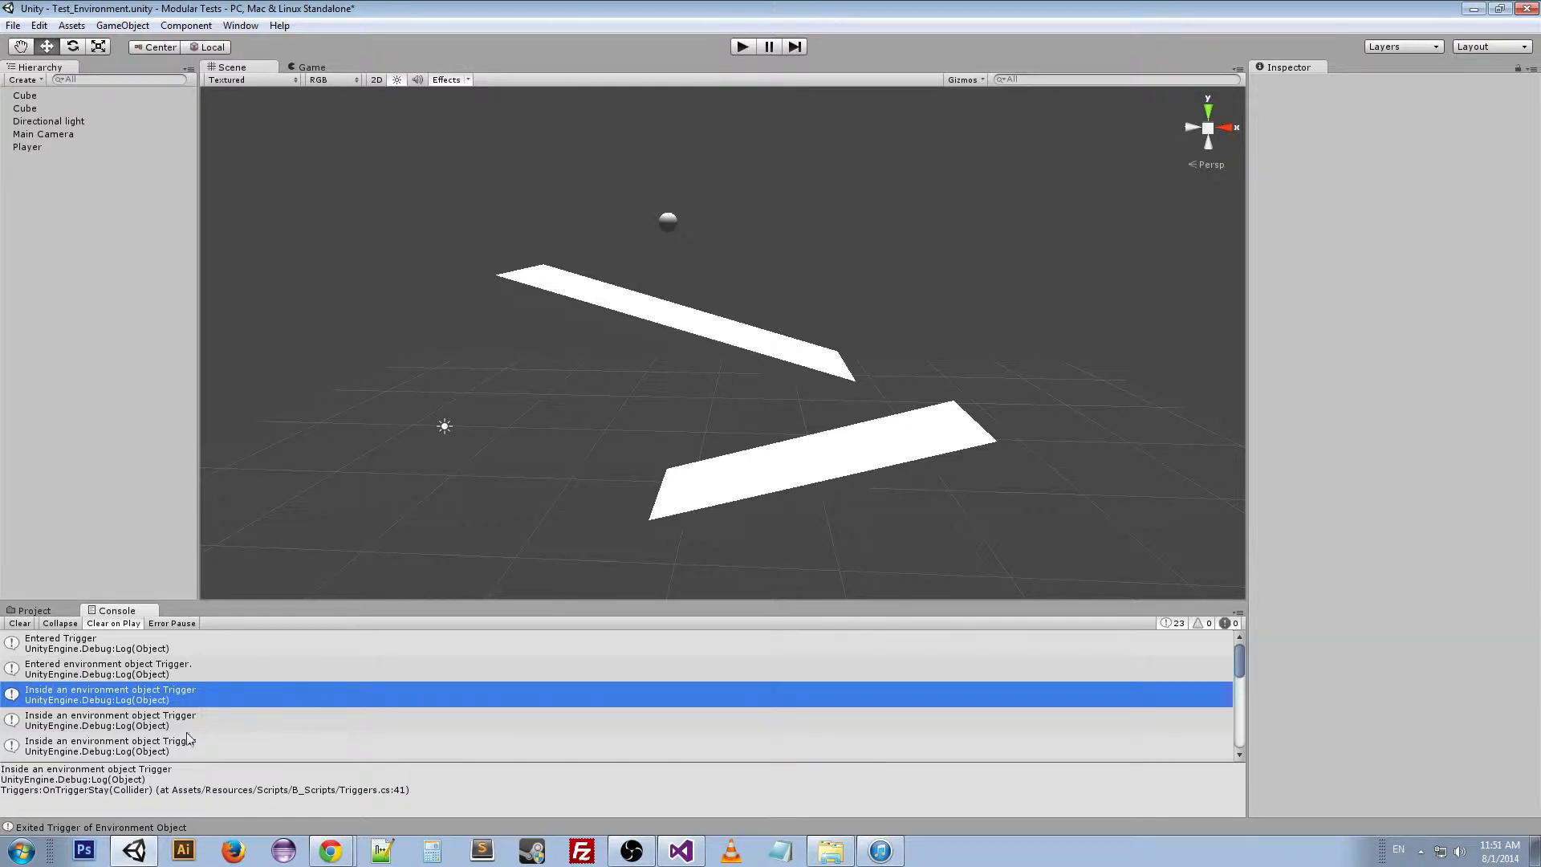
scroll(down, 3)
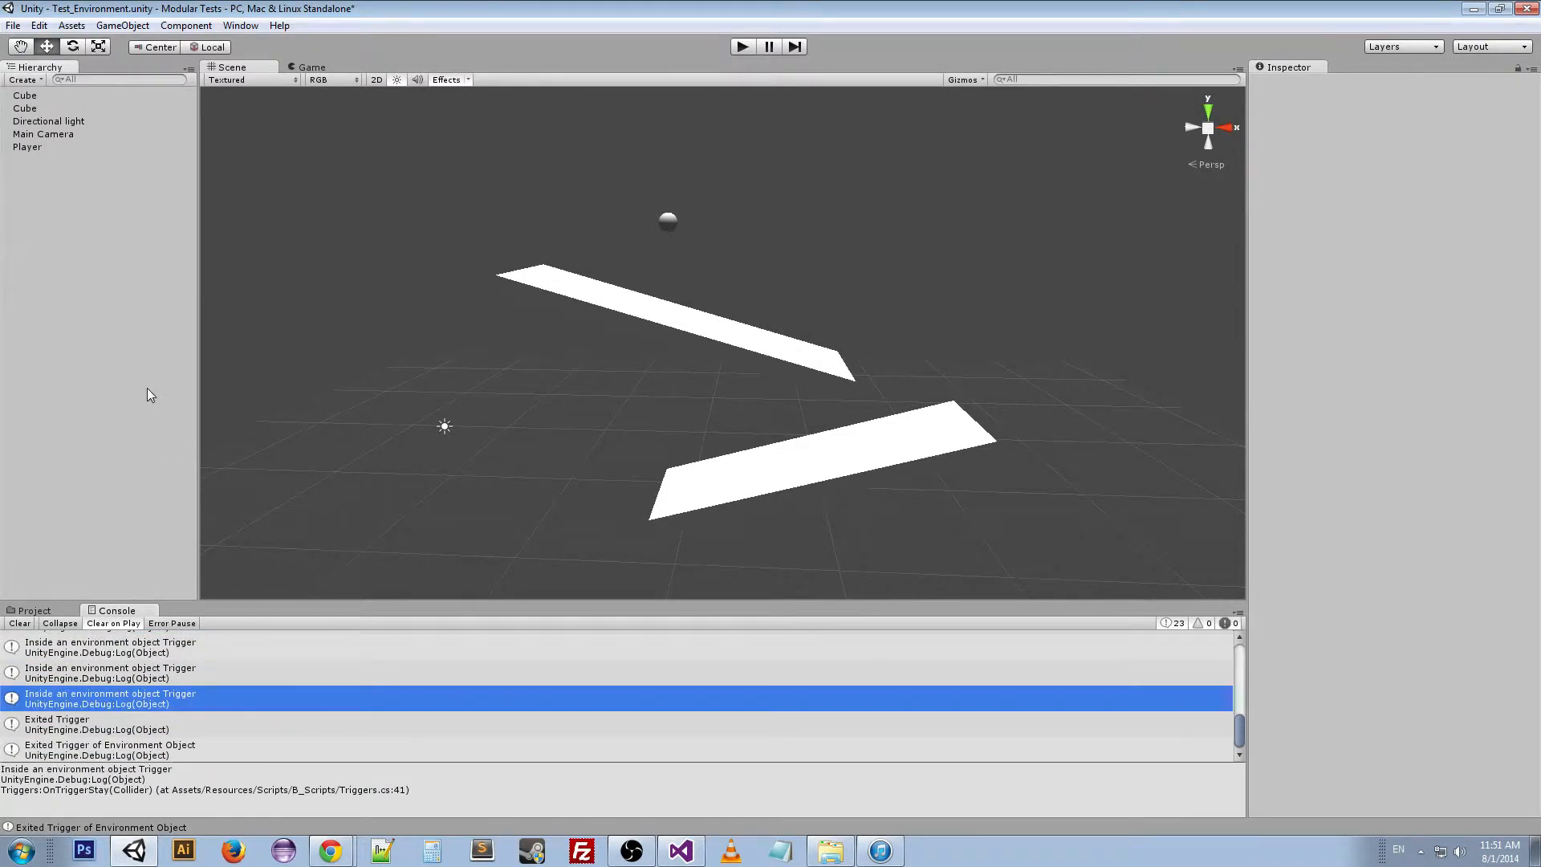
click(27, 146)
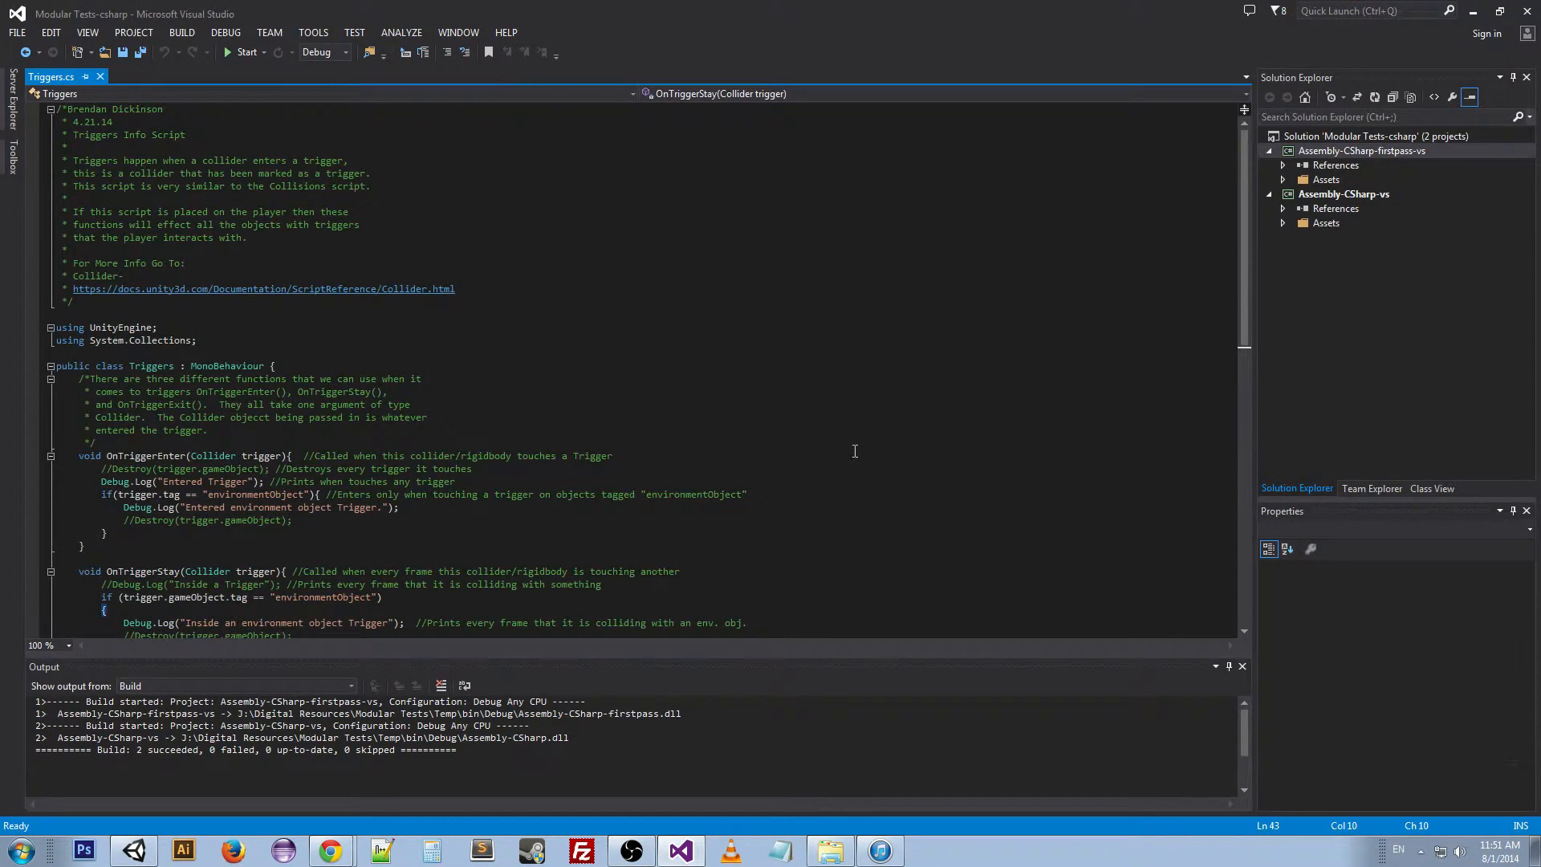
Enable Destroy(trigger.gameObject) in OnTriggerEnter's environmentObject check and comment out the generic Entered/Exited logs
scroll(down, 3)
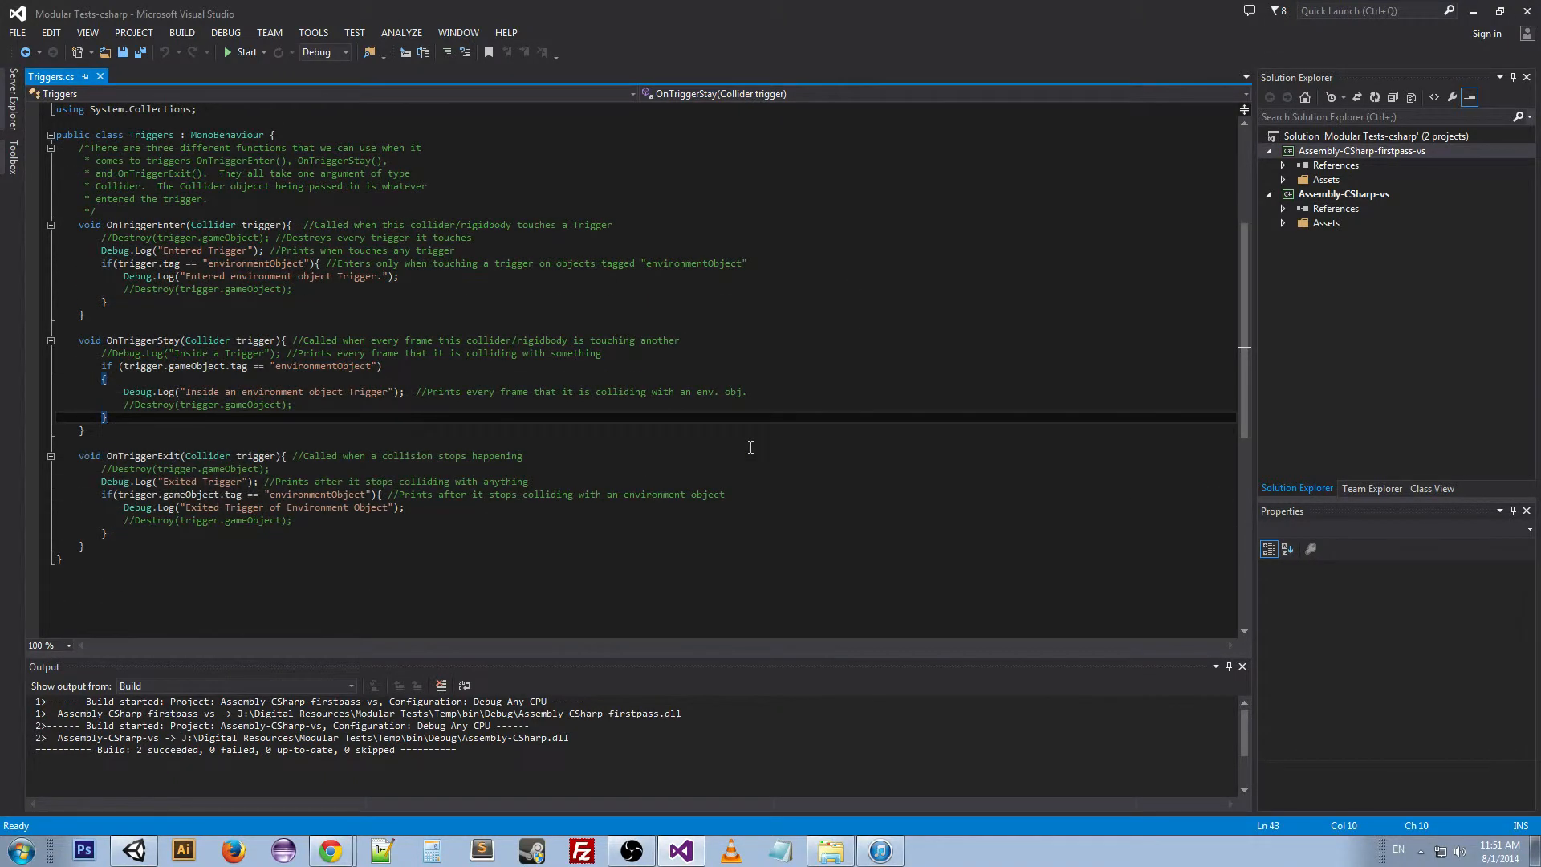
scroll(up, 3)
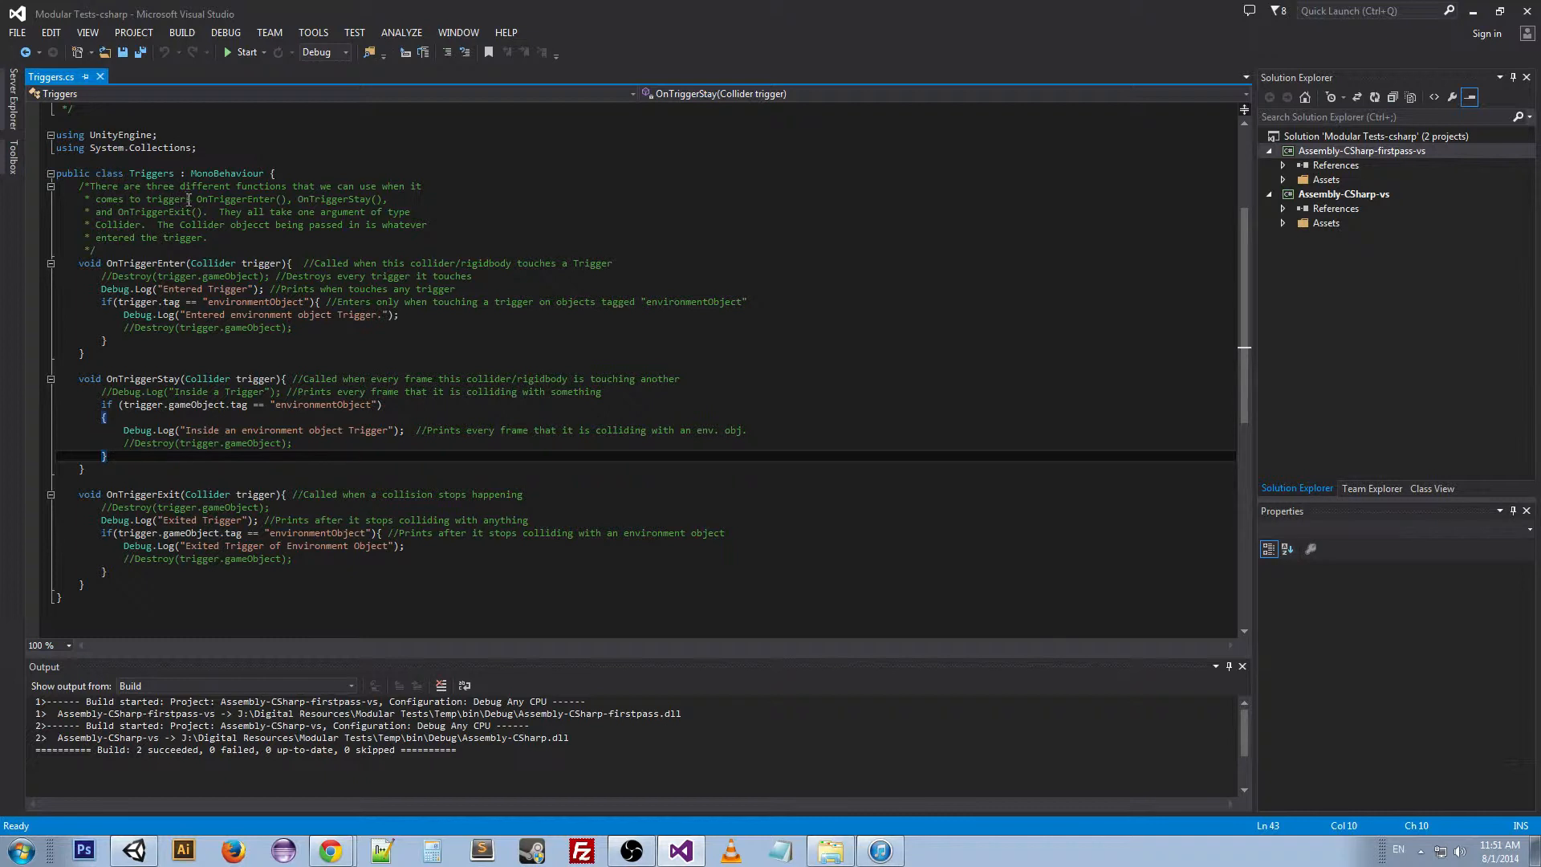
drag(197, 199, 204, 212)
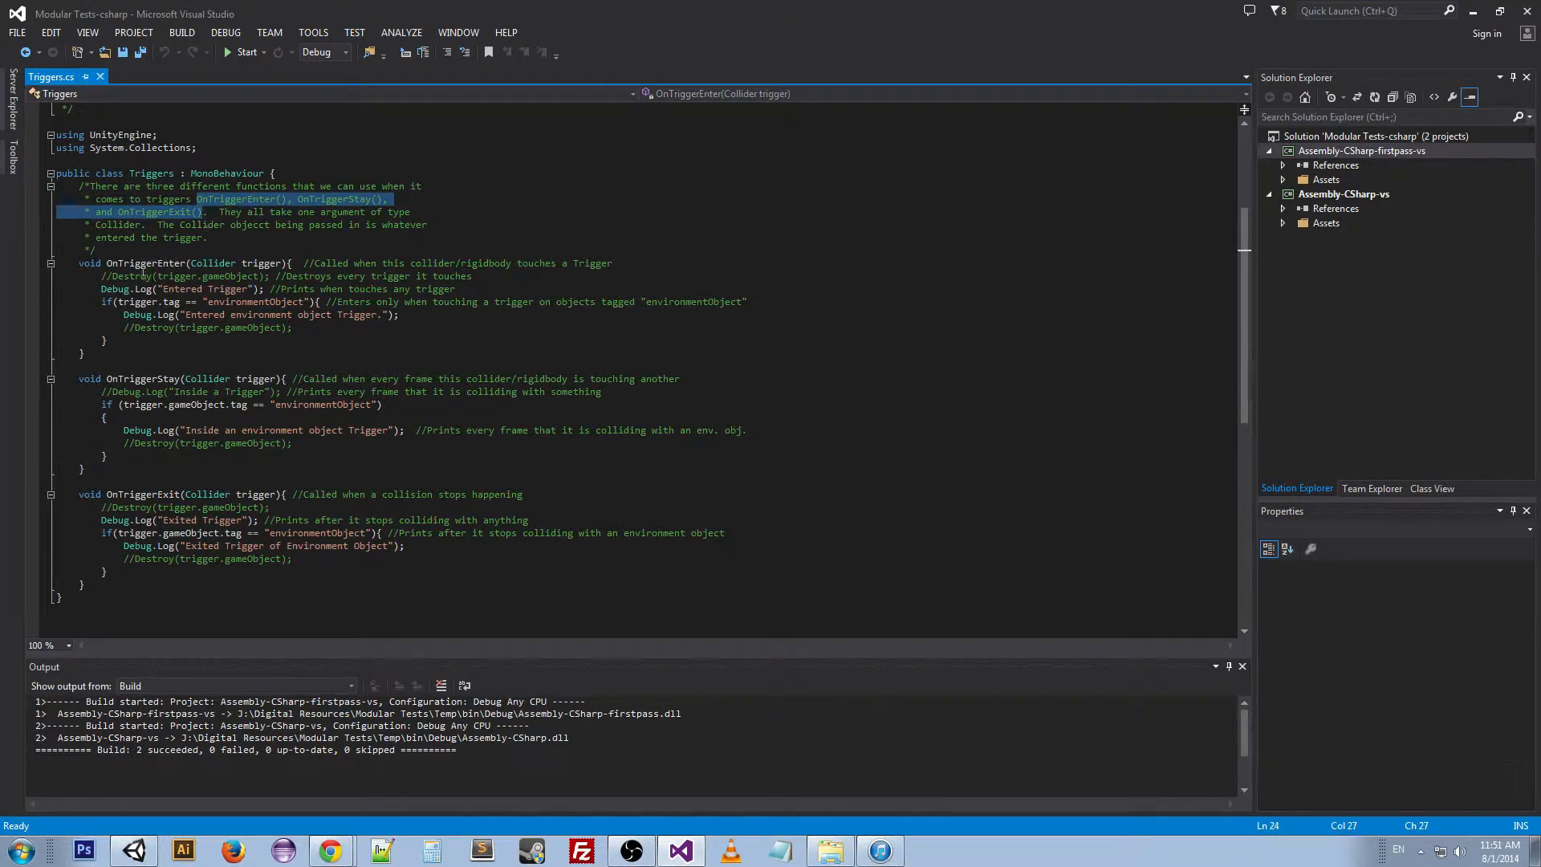
click(226, 467)
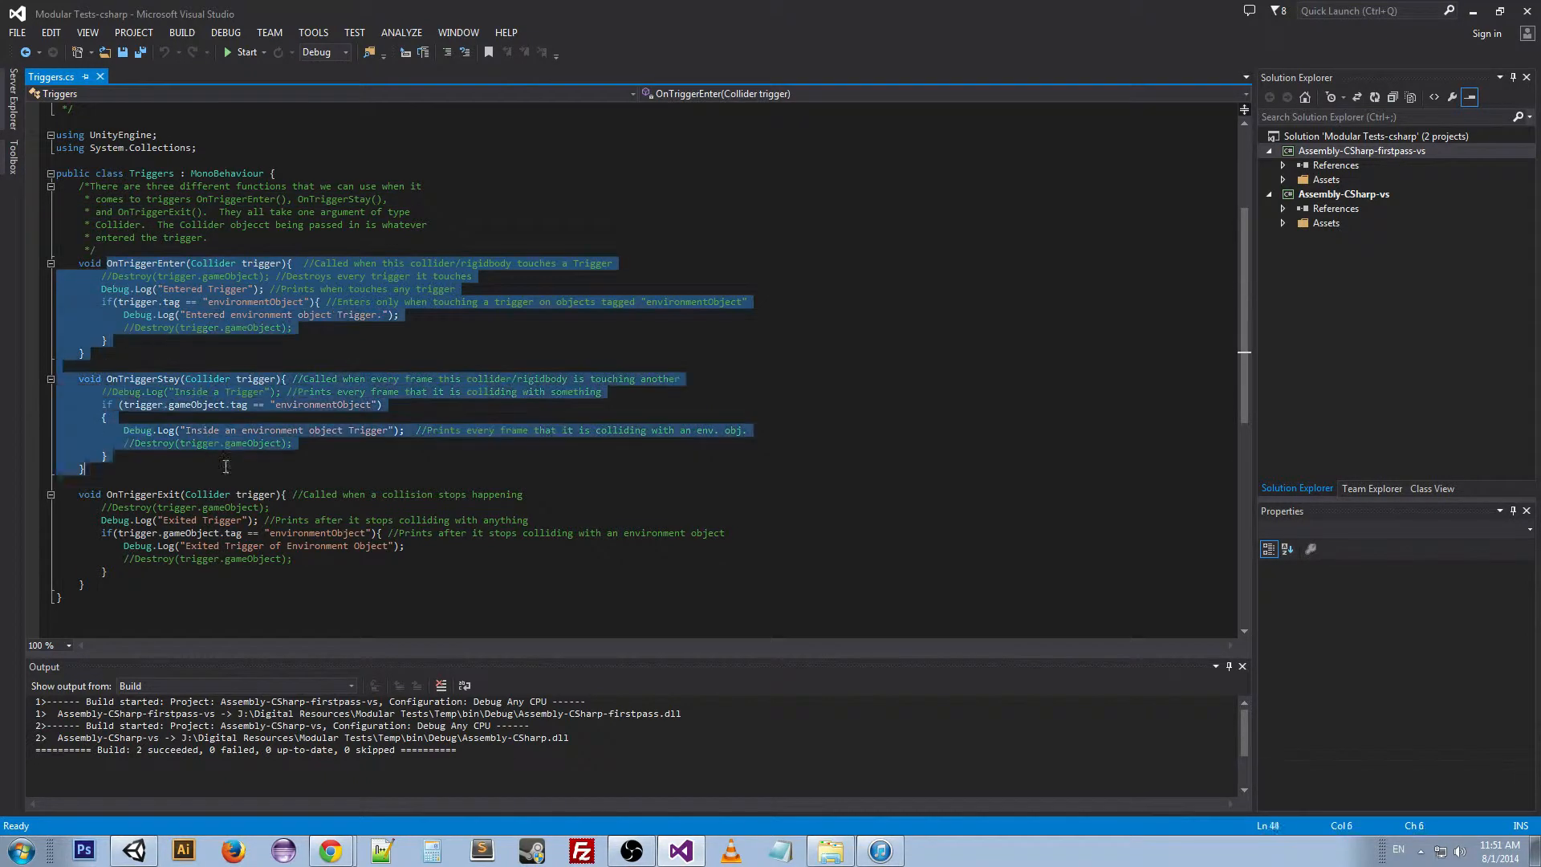
click(83, 584)
text(//)
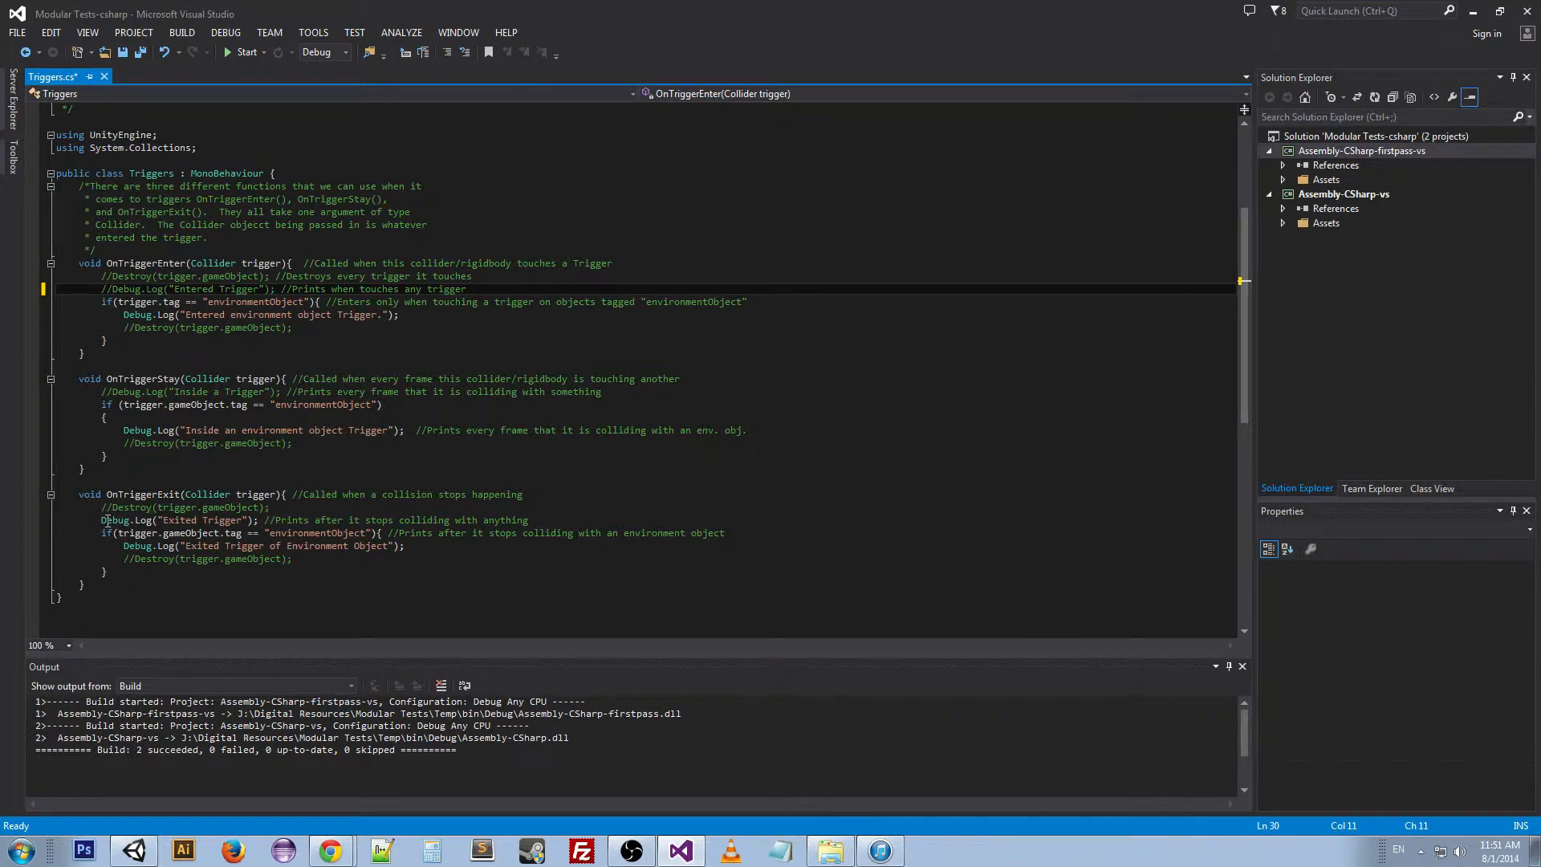
click(116, 520)
text(//)
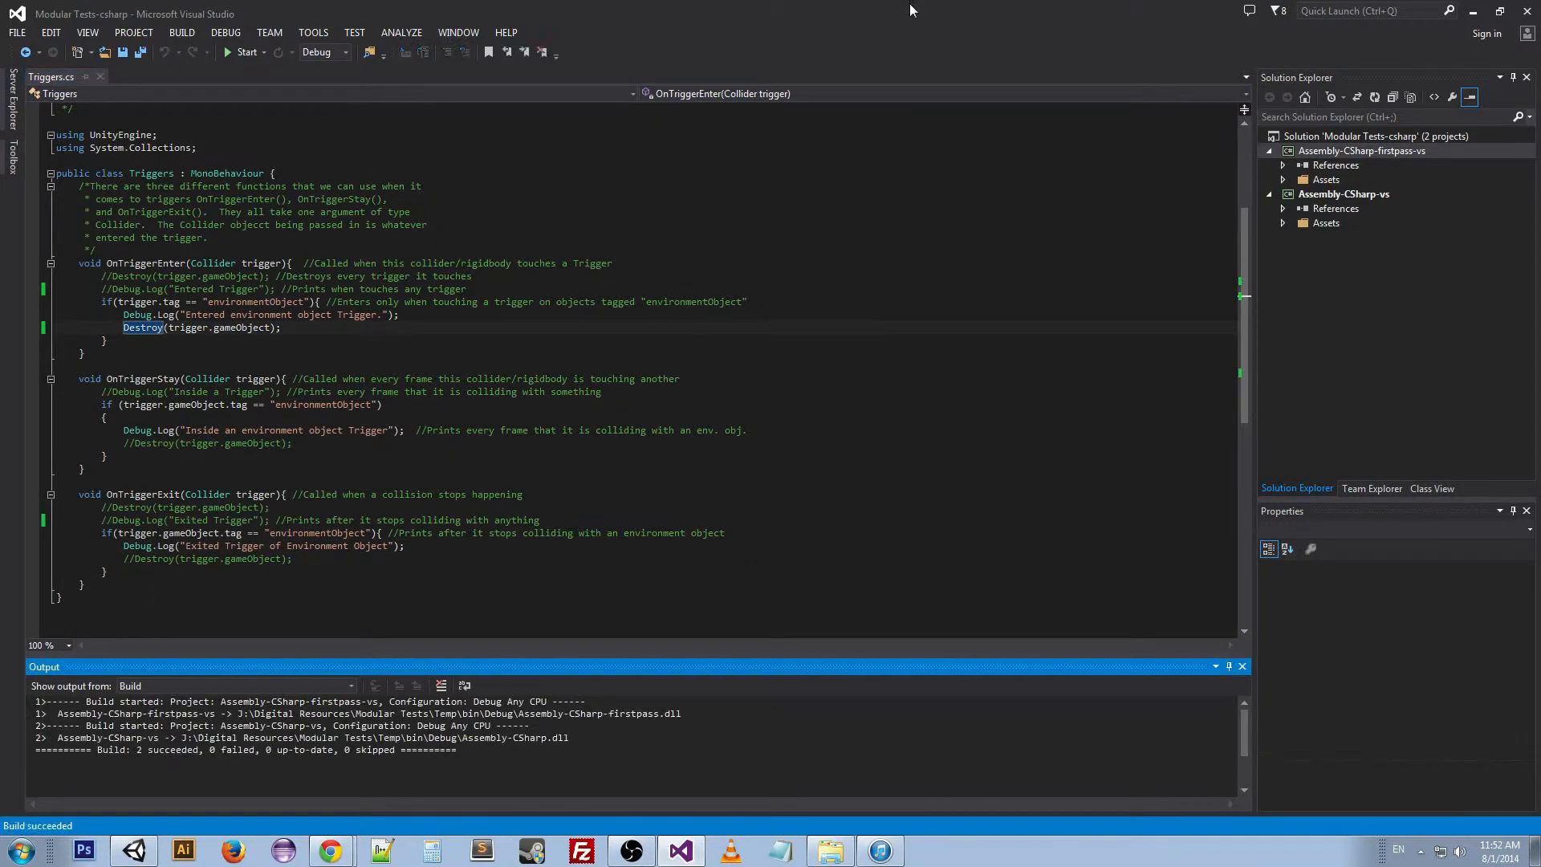
Back in Unity, play the scene so the falling sphere destroys both platform cubes on contact
click(135, 851)
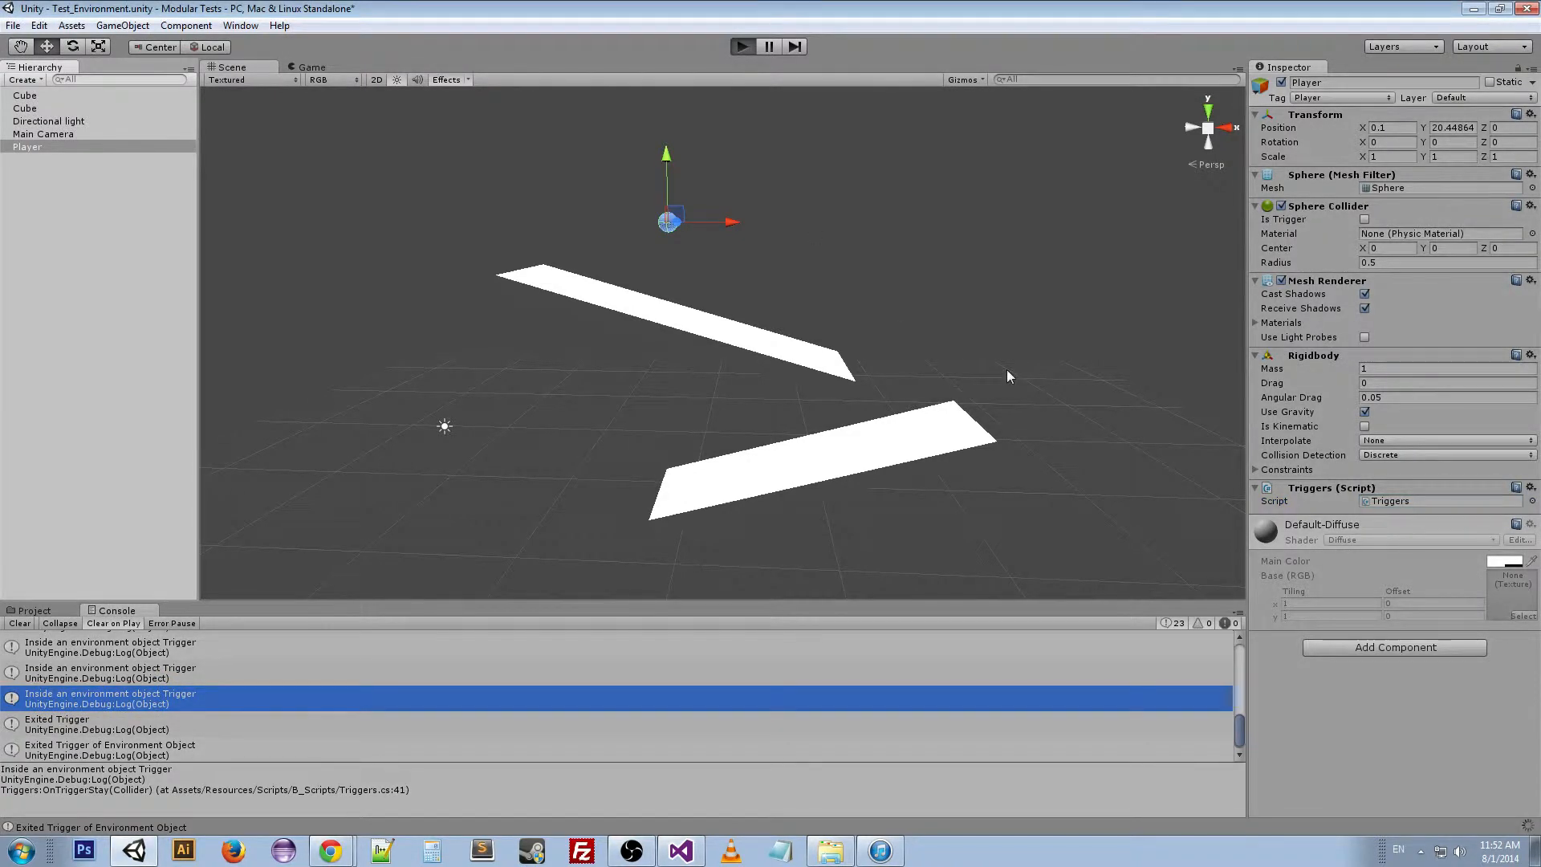
click(741, 44)
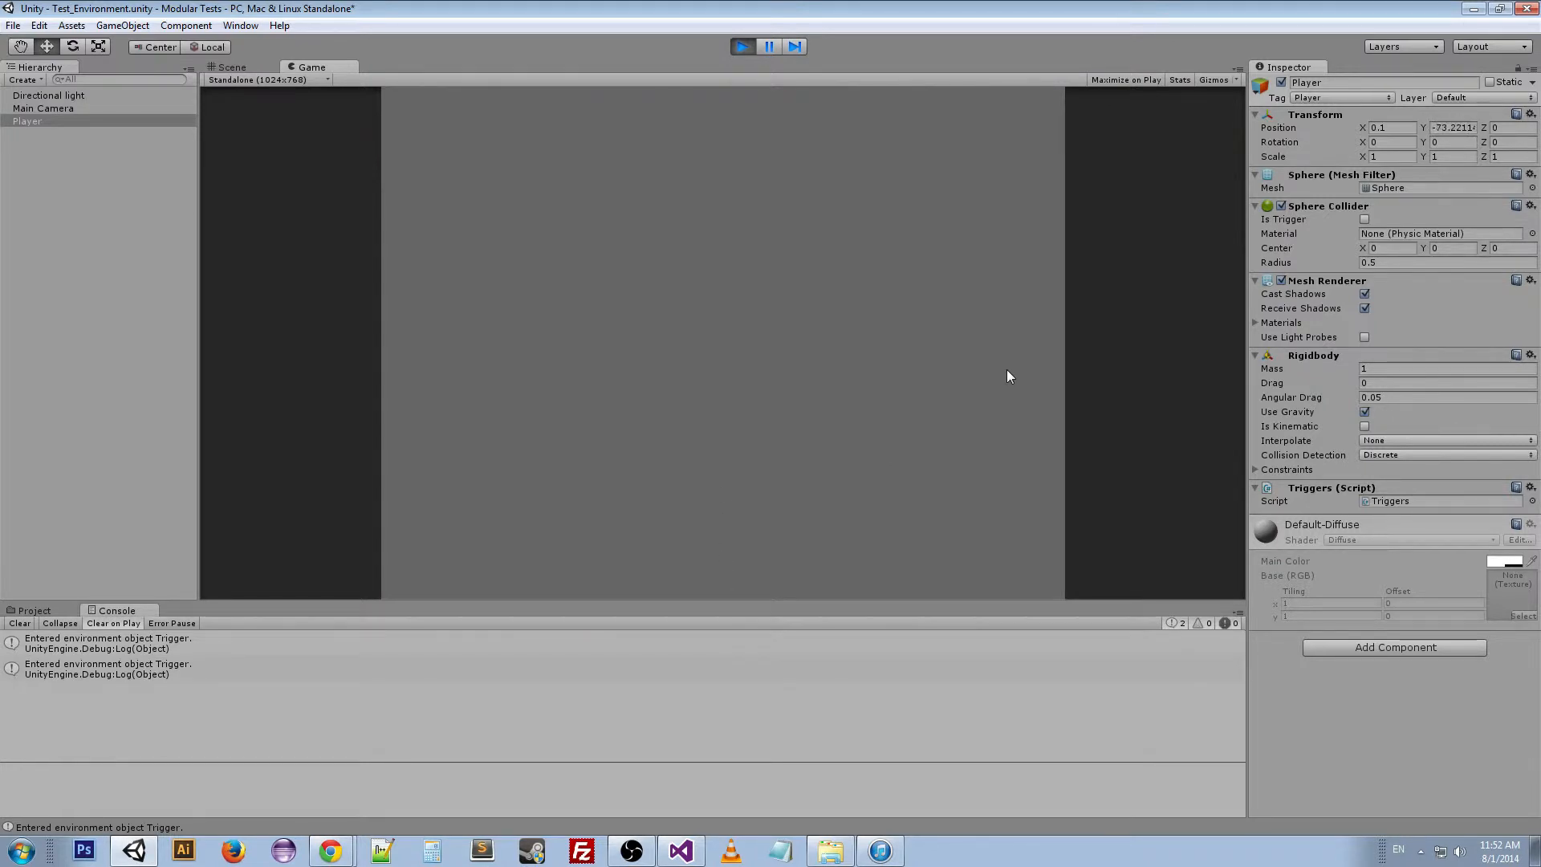
mouse_move(607, 318)
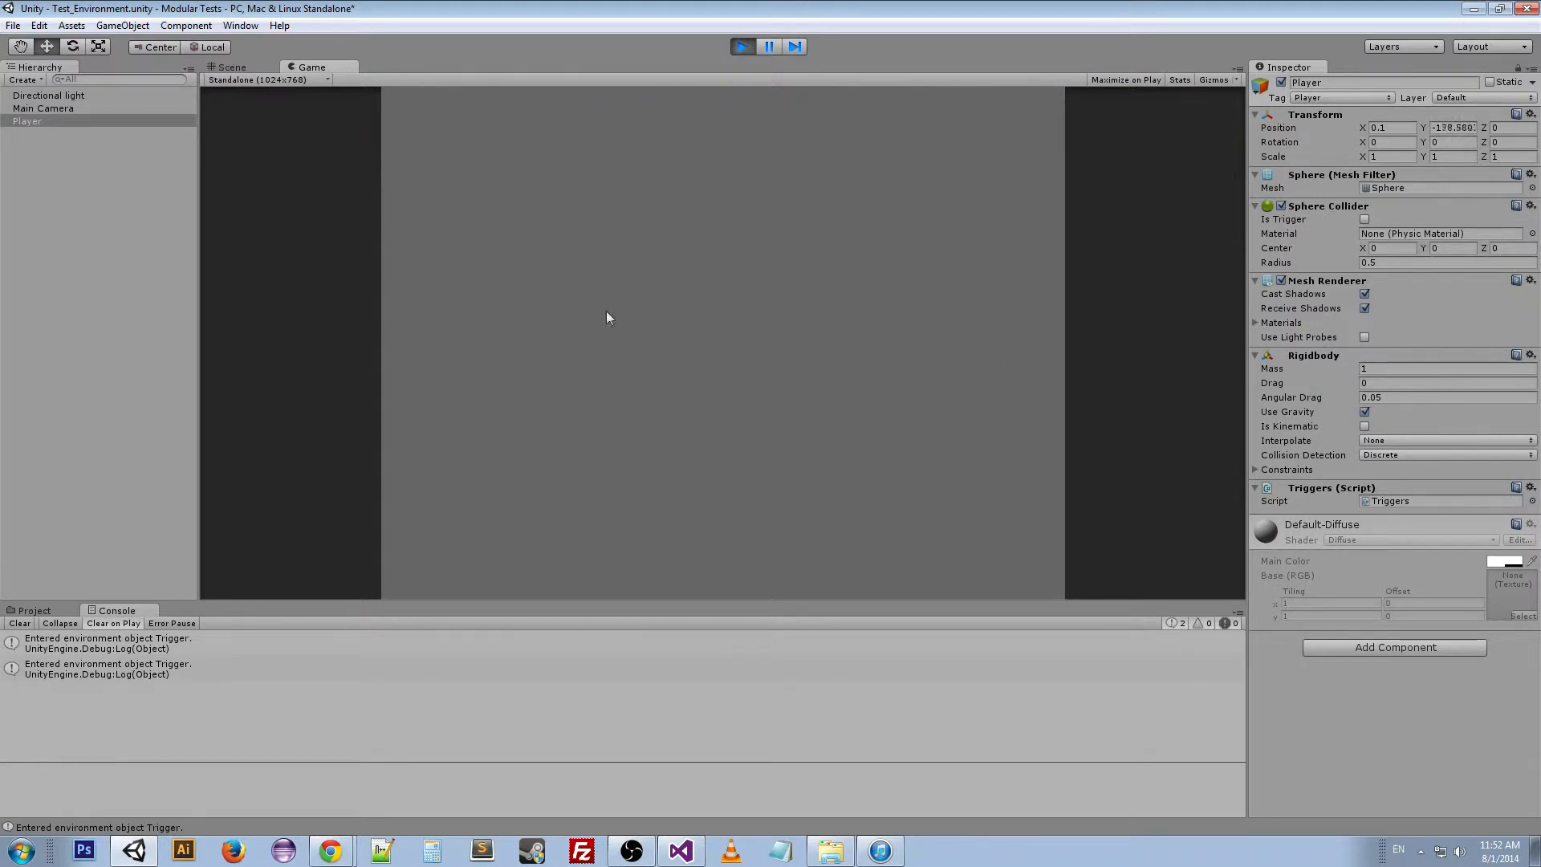
click(231, 67)
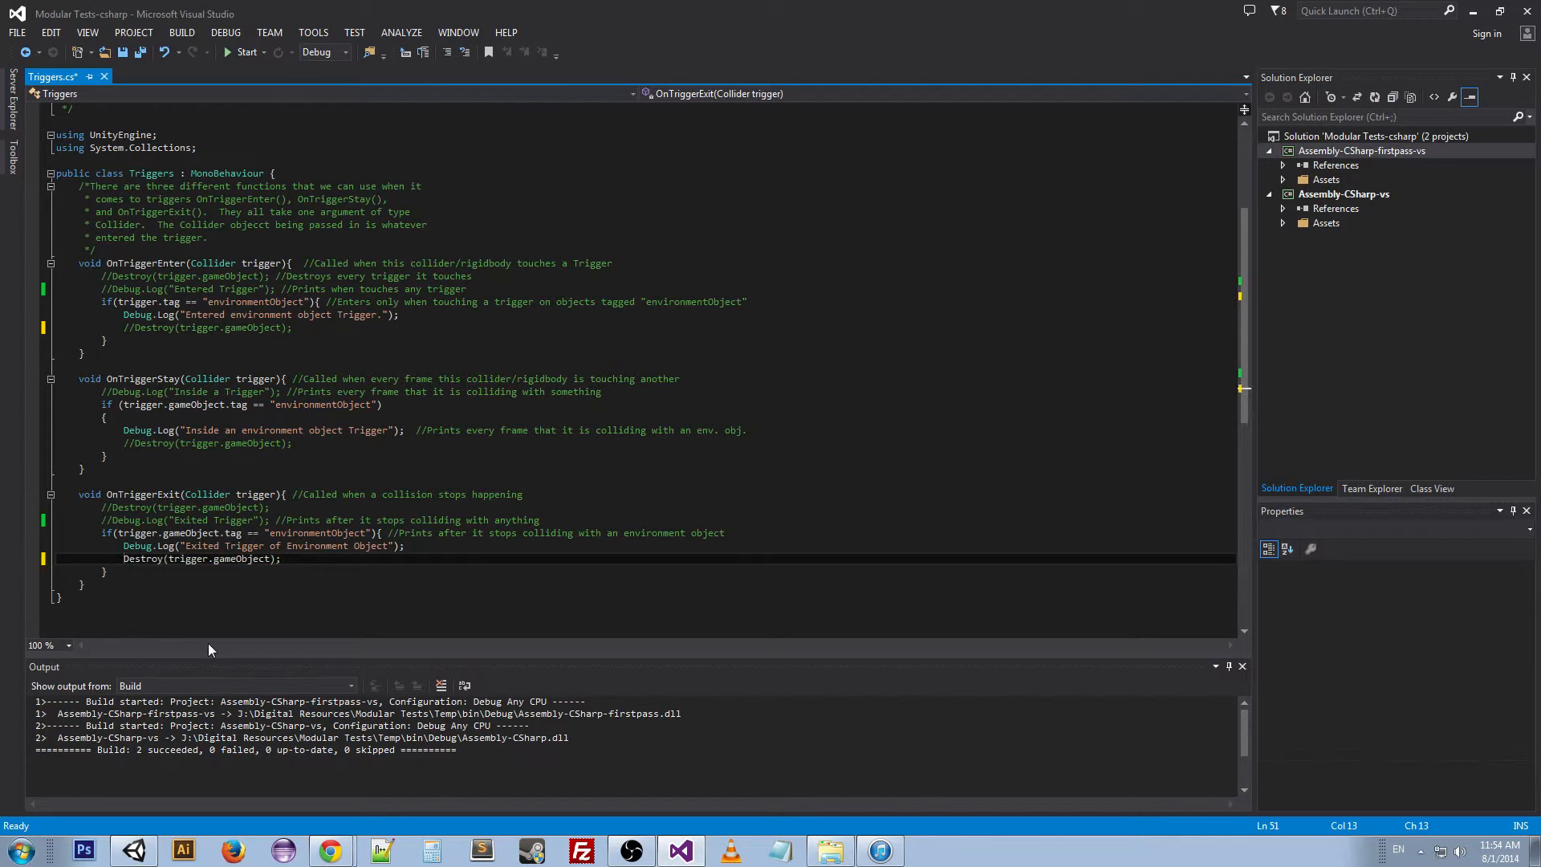
Move Destroy(trigger.gameObject) from OnTriggerEnter into the OnTriggerExit environmentObject check
double_click(143, 559)
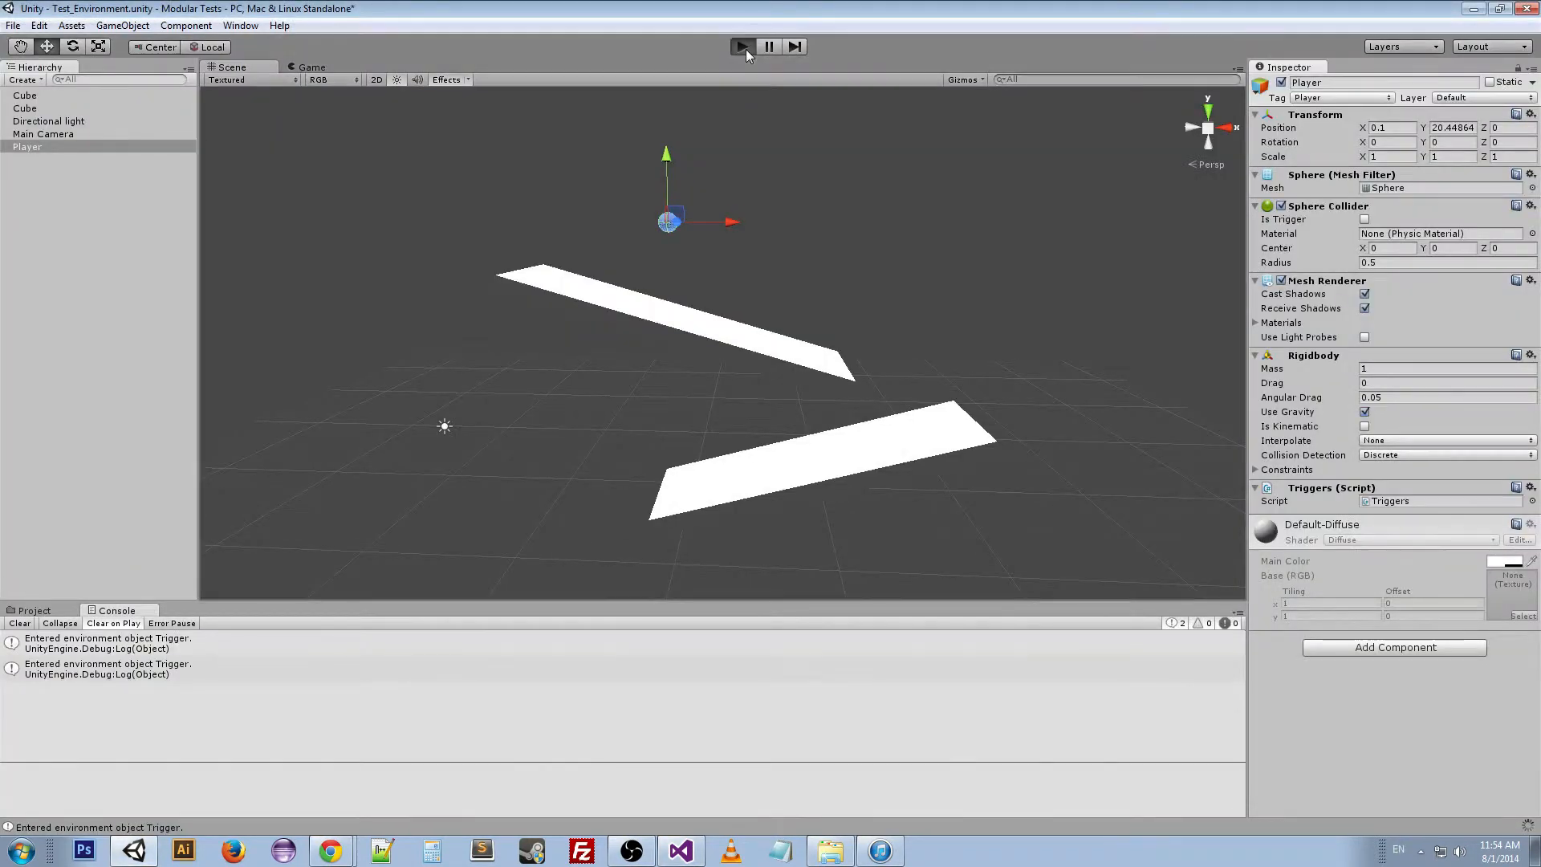
Play the scene to log inside and exited messages, then switch over to the Triggers script in Visual Studio
click(742, 46)
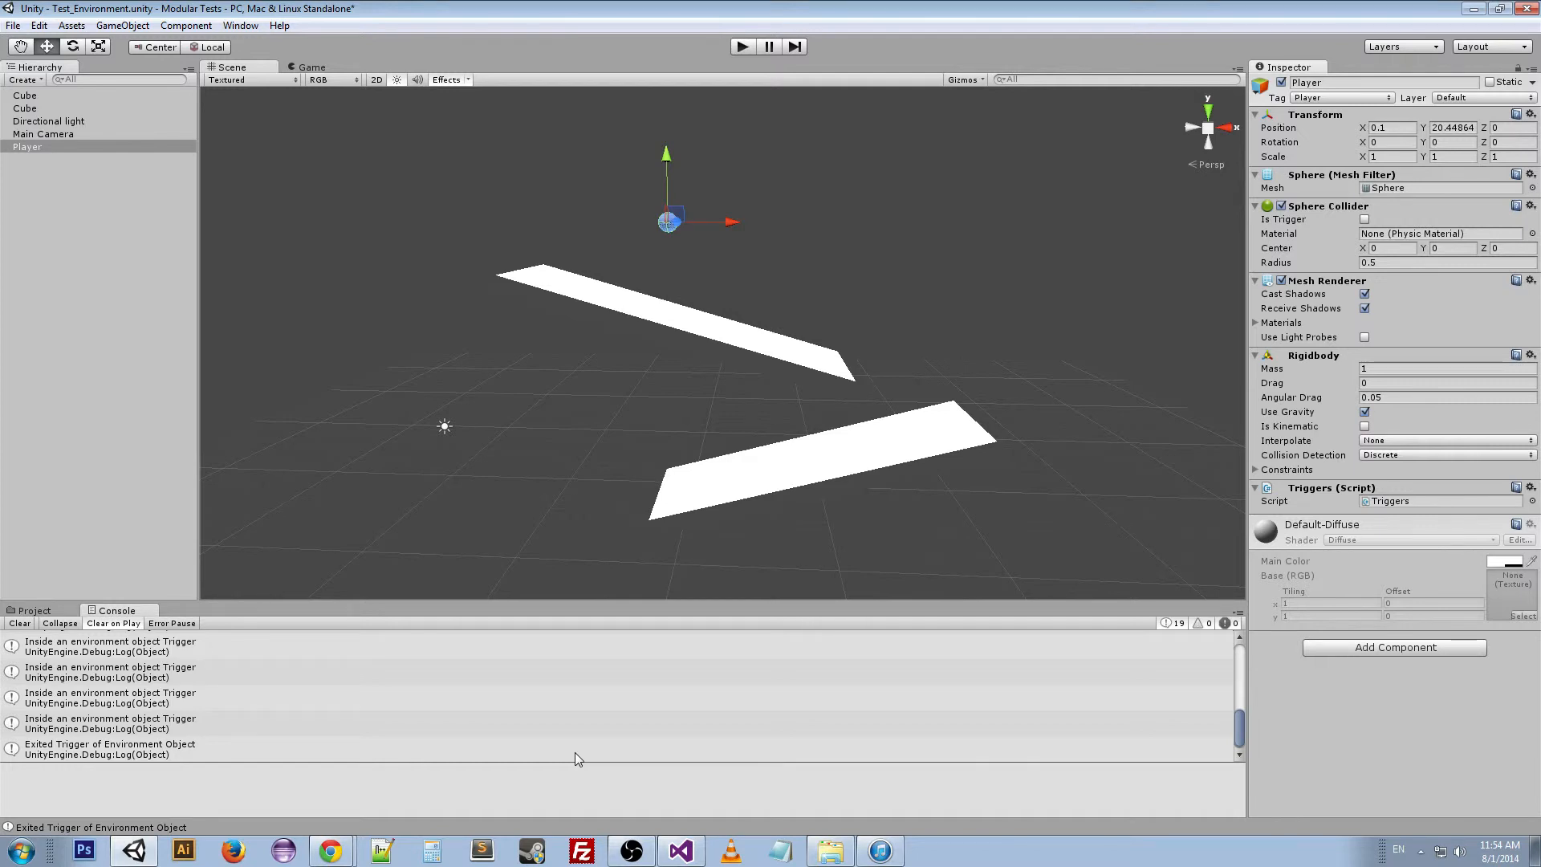
mouse_move(533, 751)
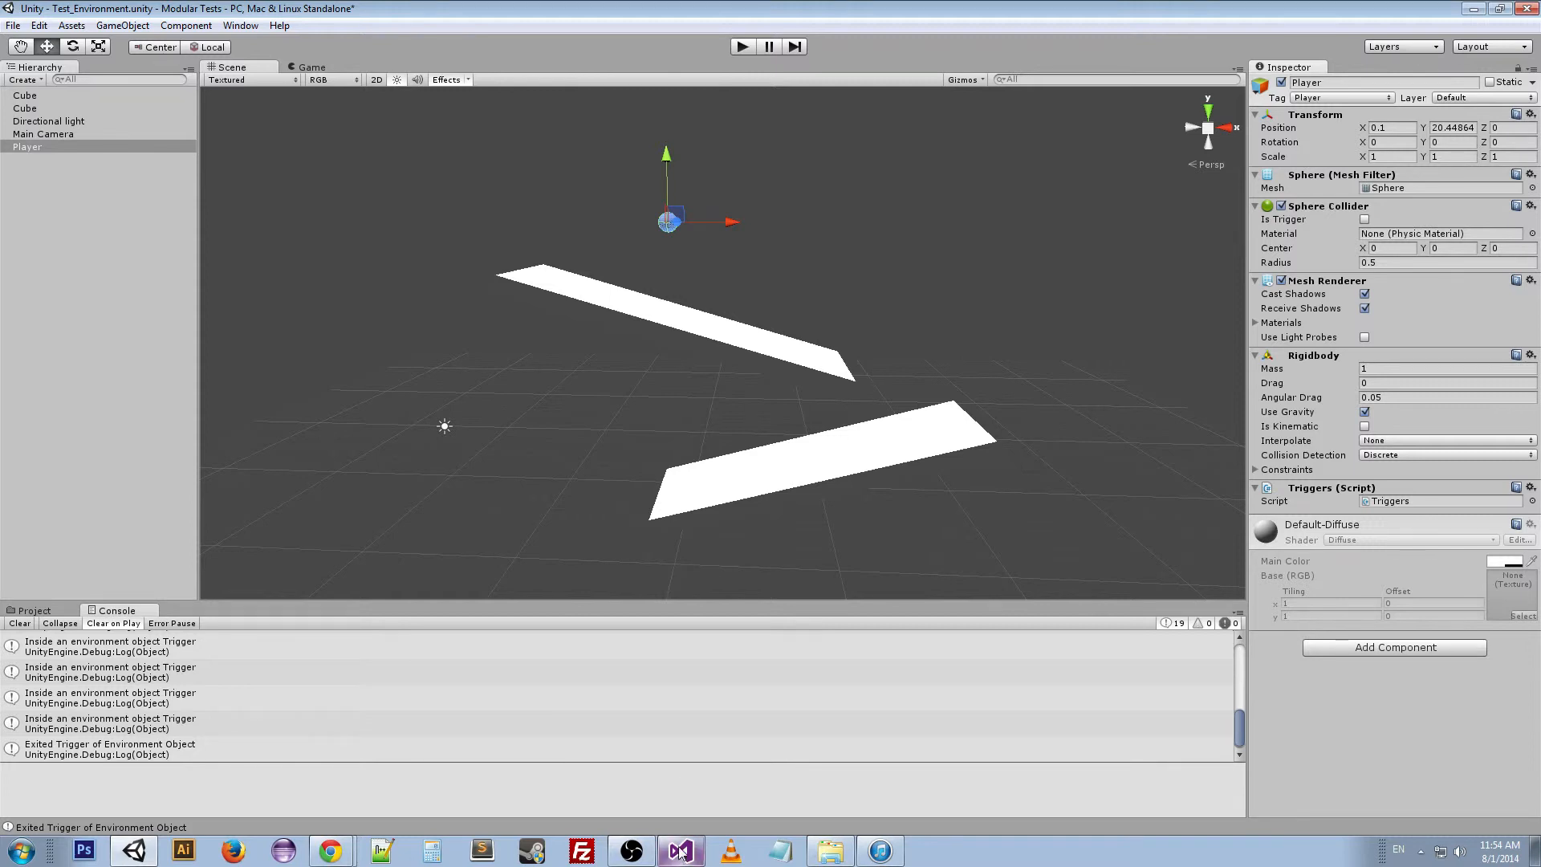
click(679, 851)
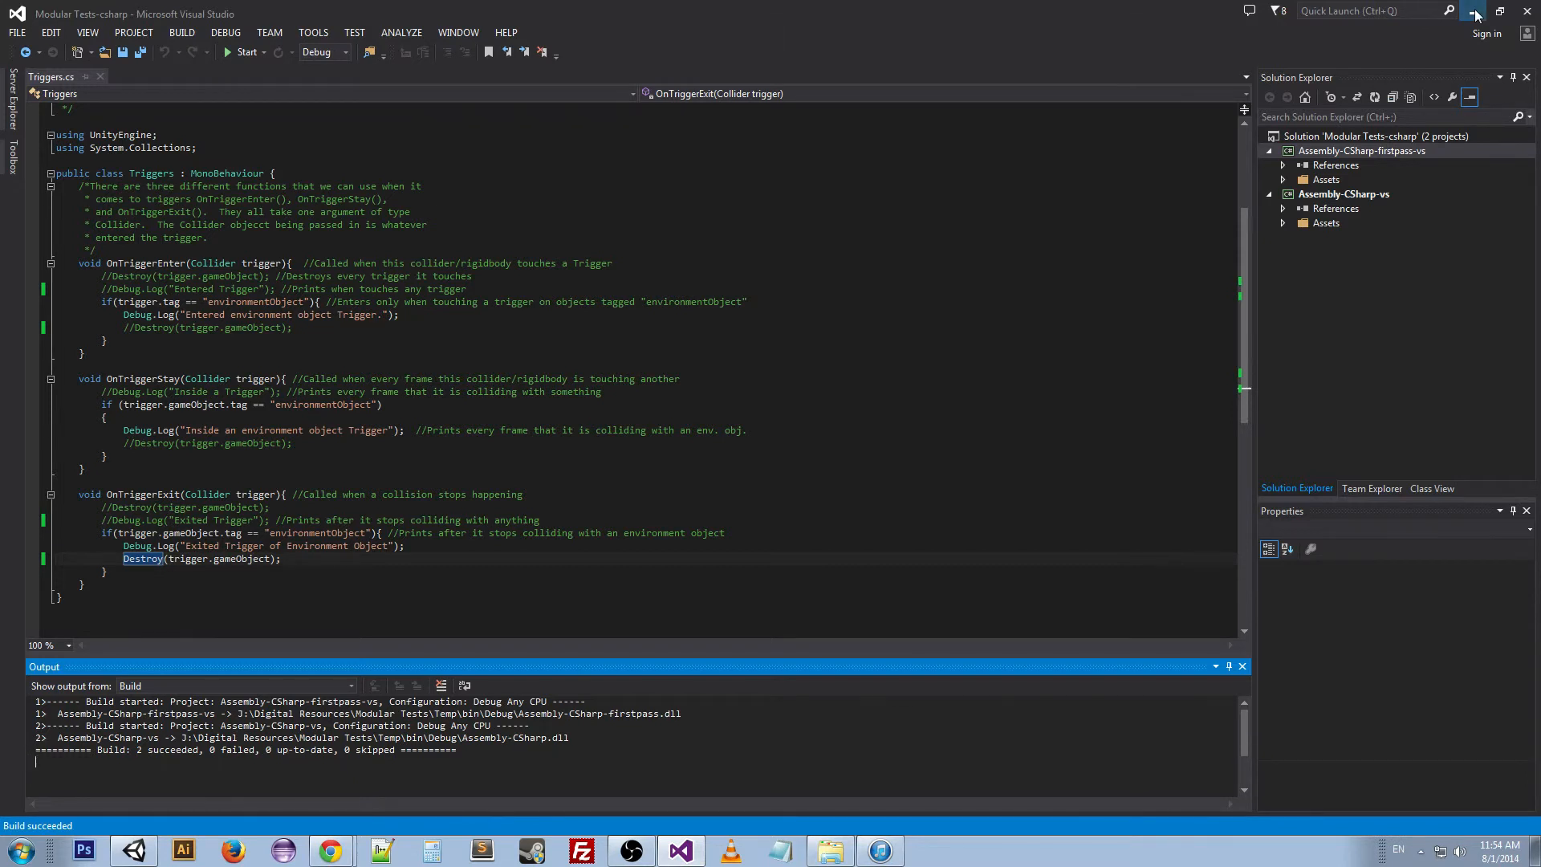
Minimize Visual Studio to return to the Unity editor with both platforms restored
click(133, 850)
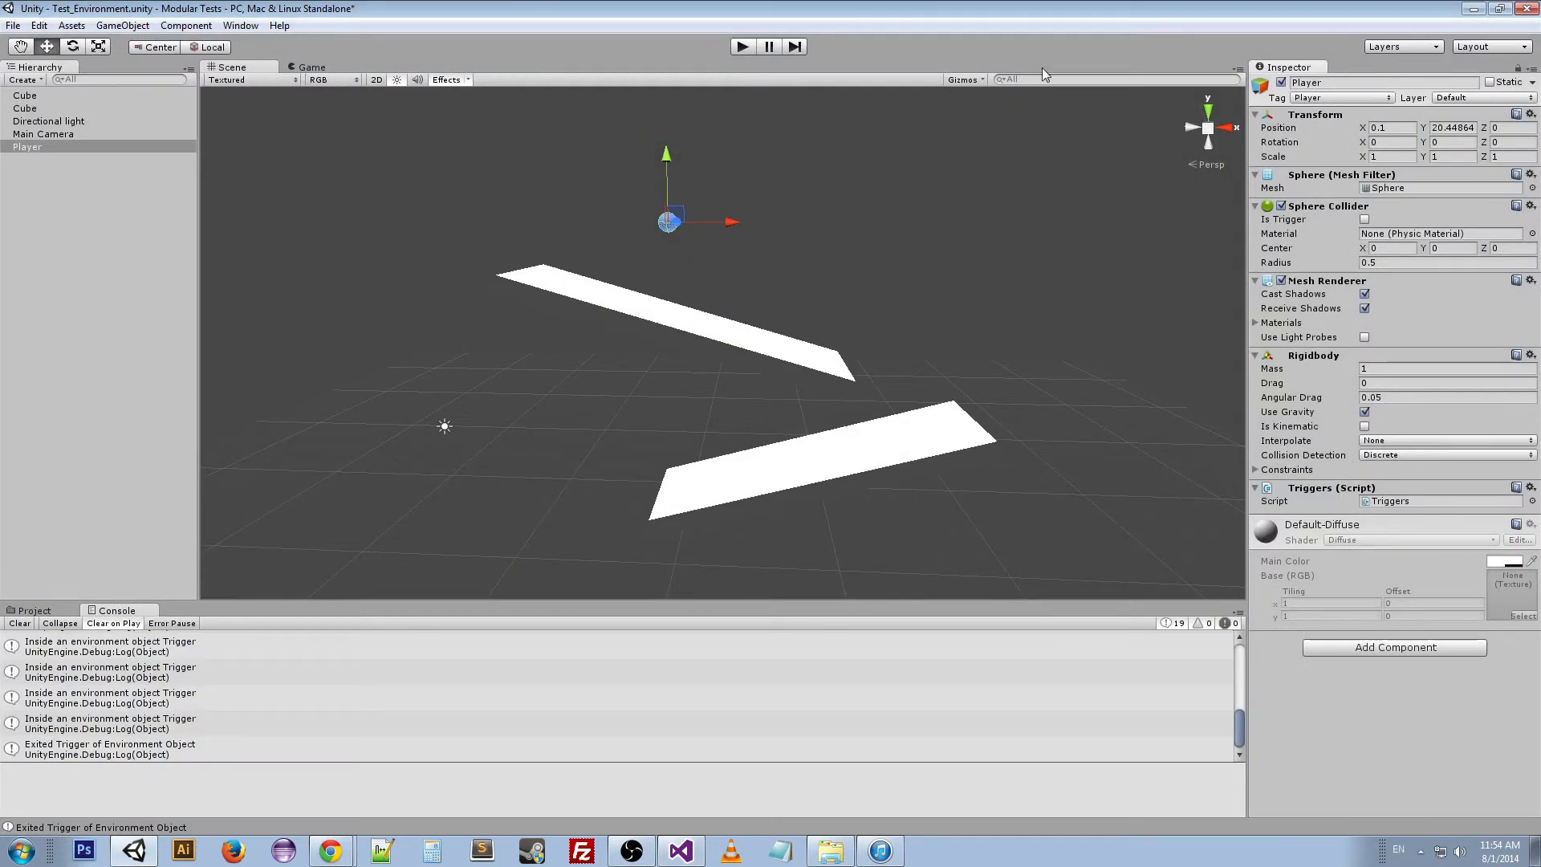